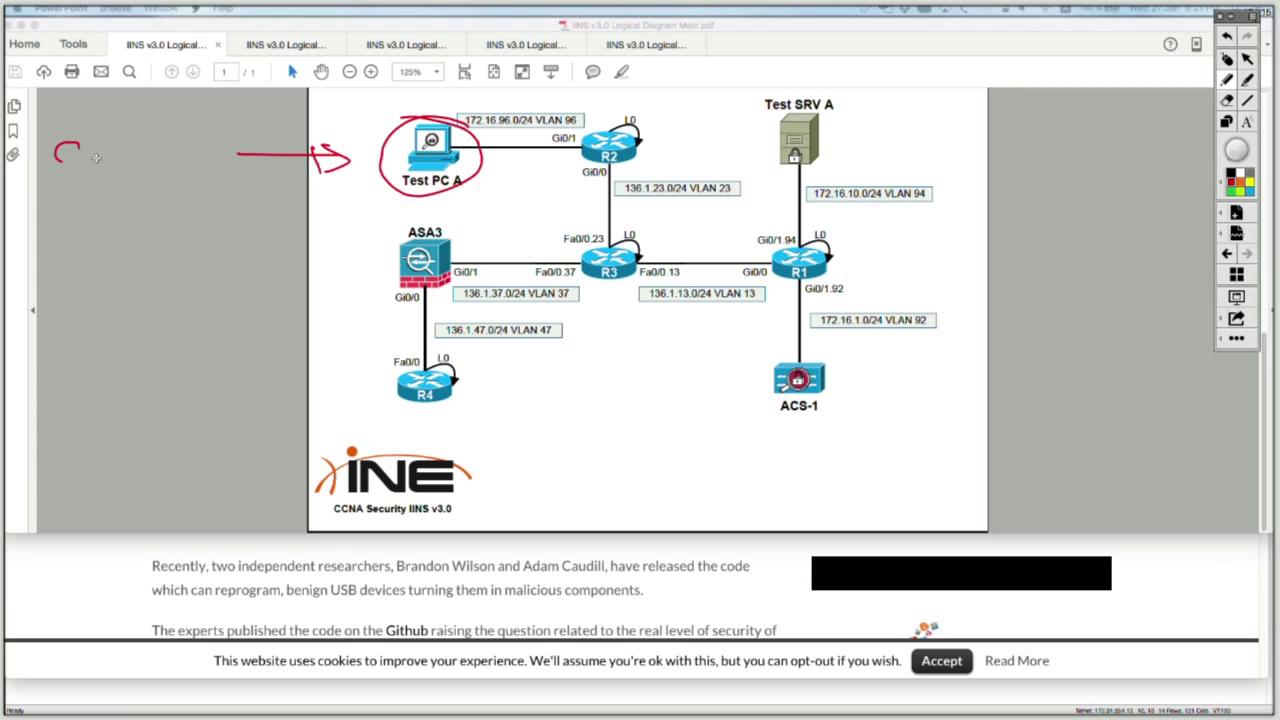
drag(60, 155, 155, 155)
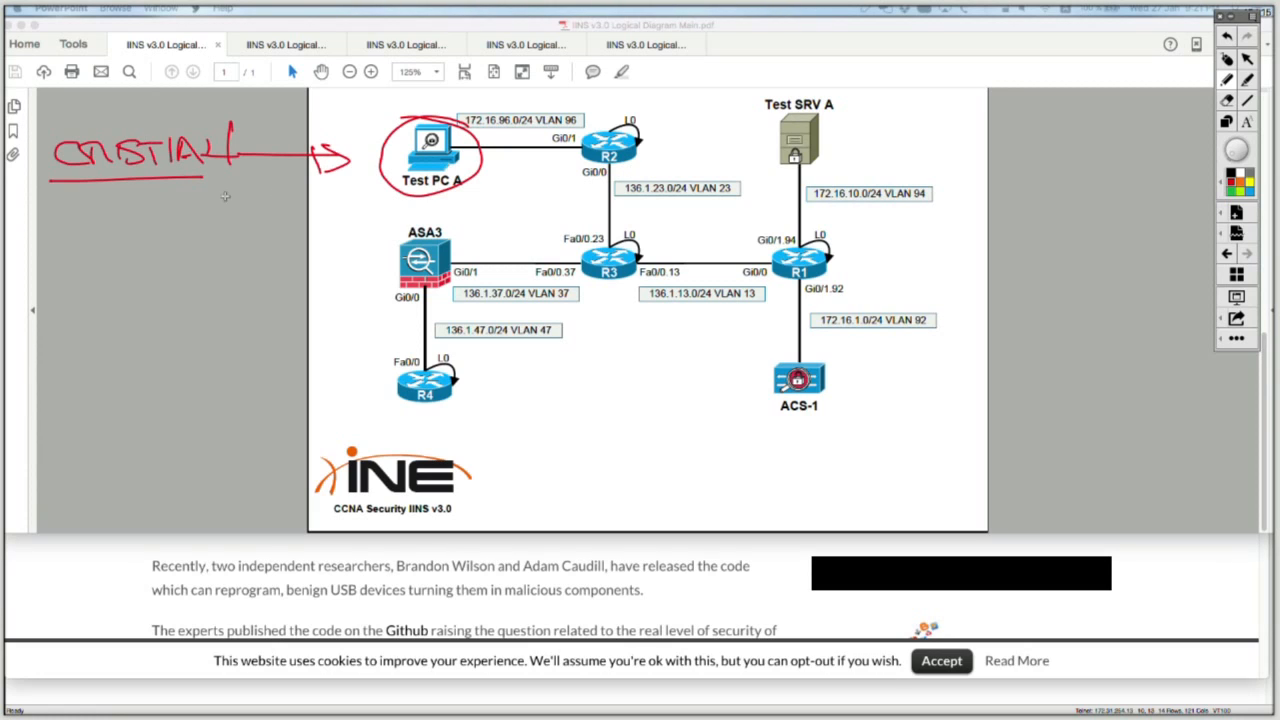
drag(70, 200, 95, 225)
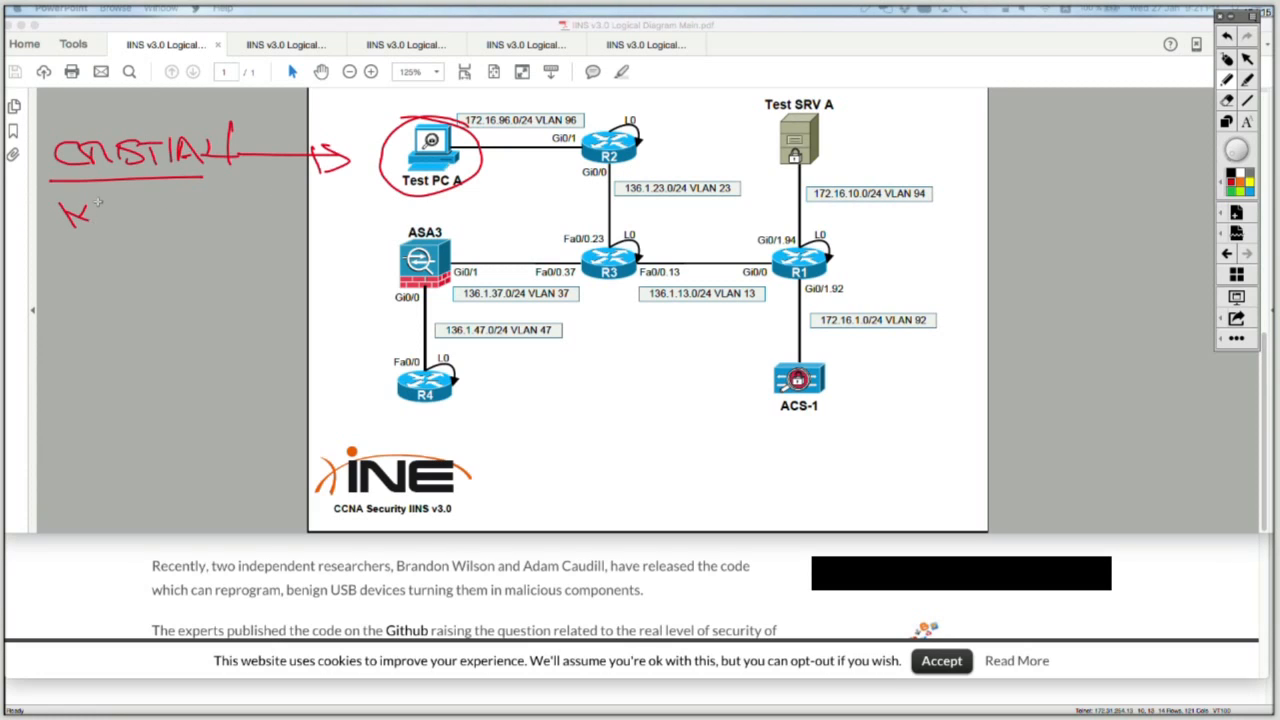
drag(100, 215, 250, 215)
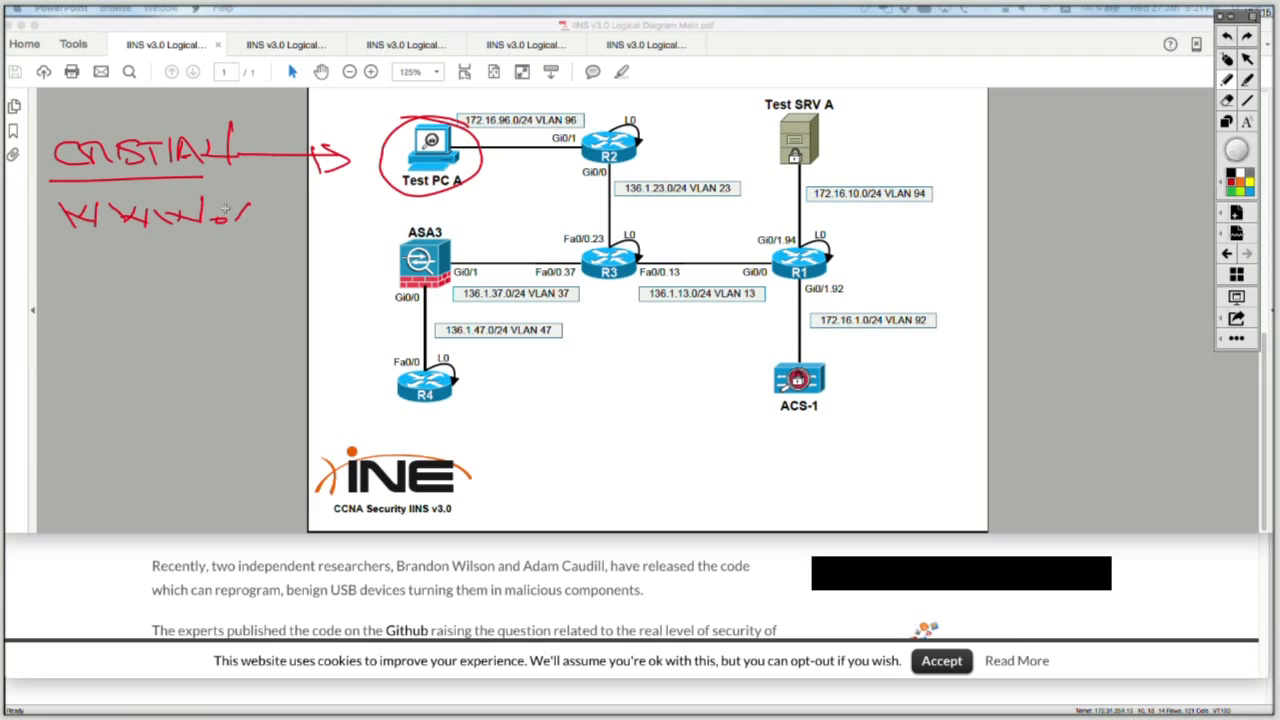
drag(230, 215, 320, 225)
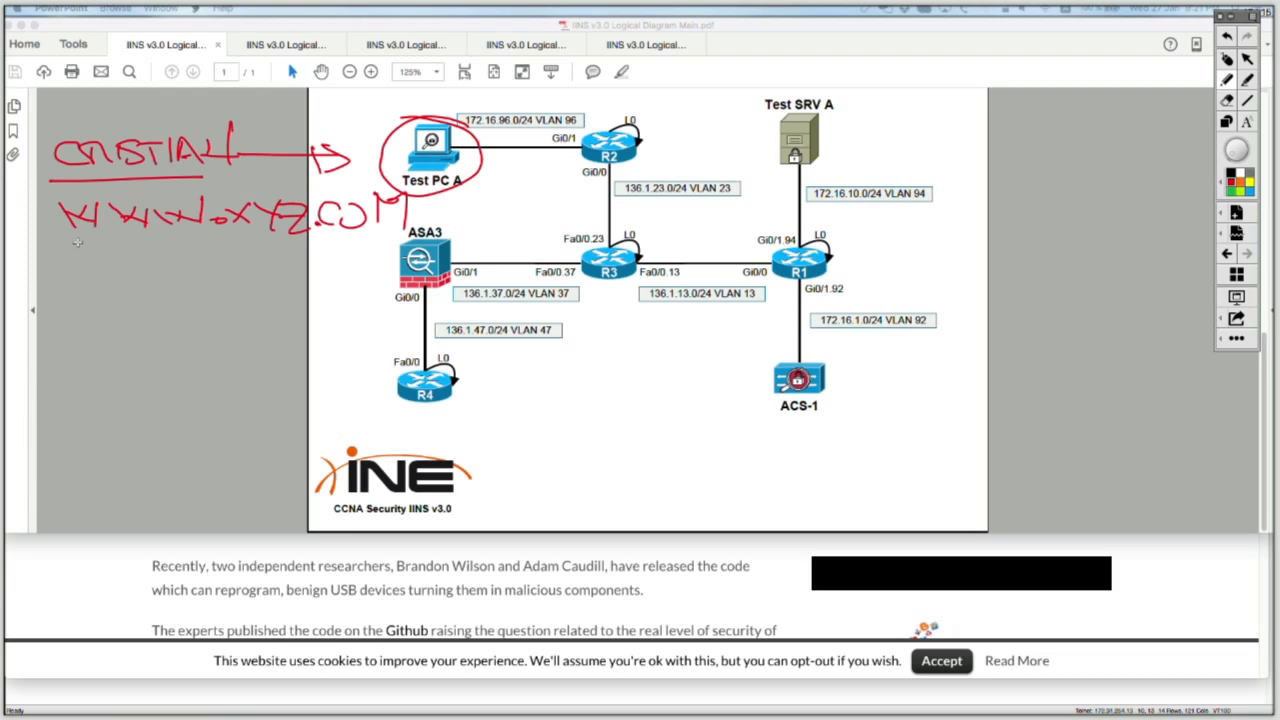
drag(70, 240, 355, 238)
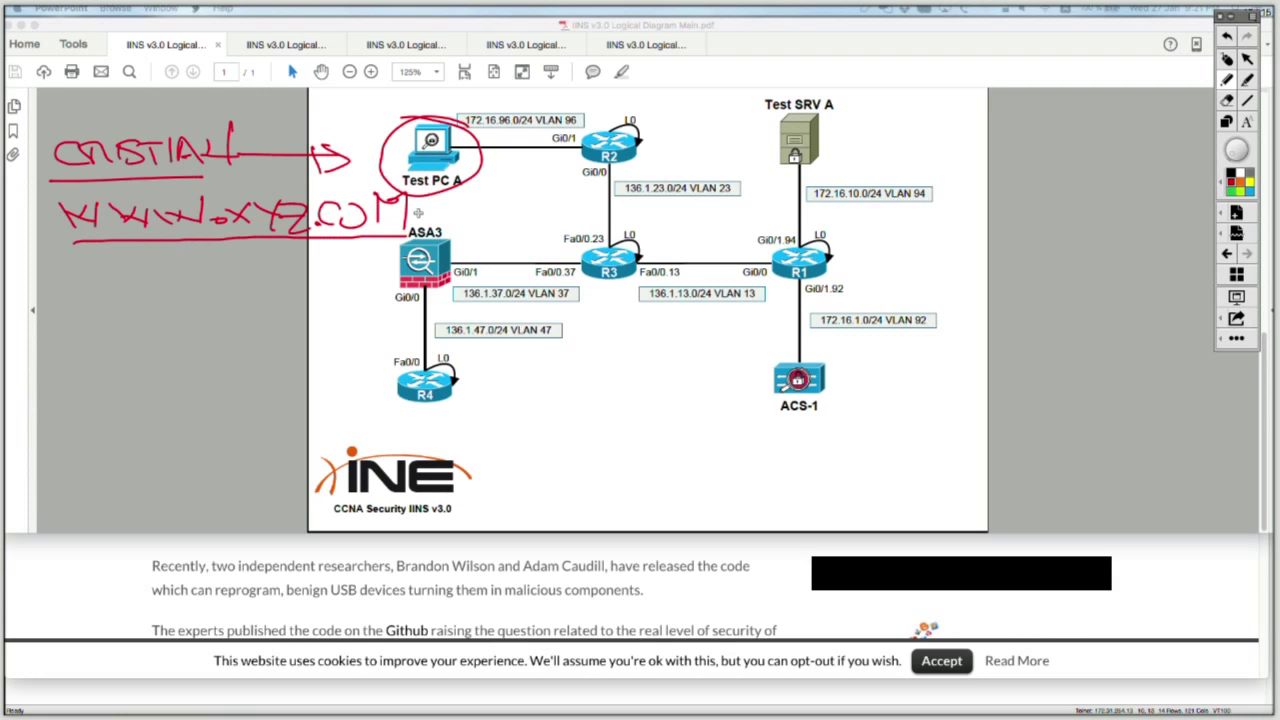
mouse_move(590, 120)
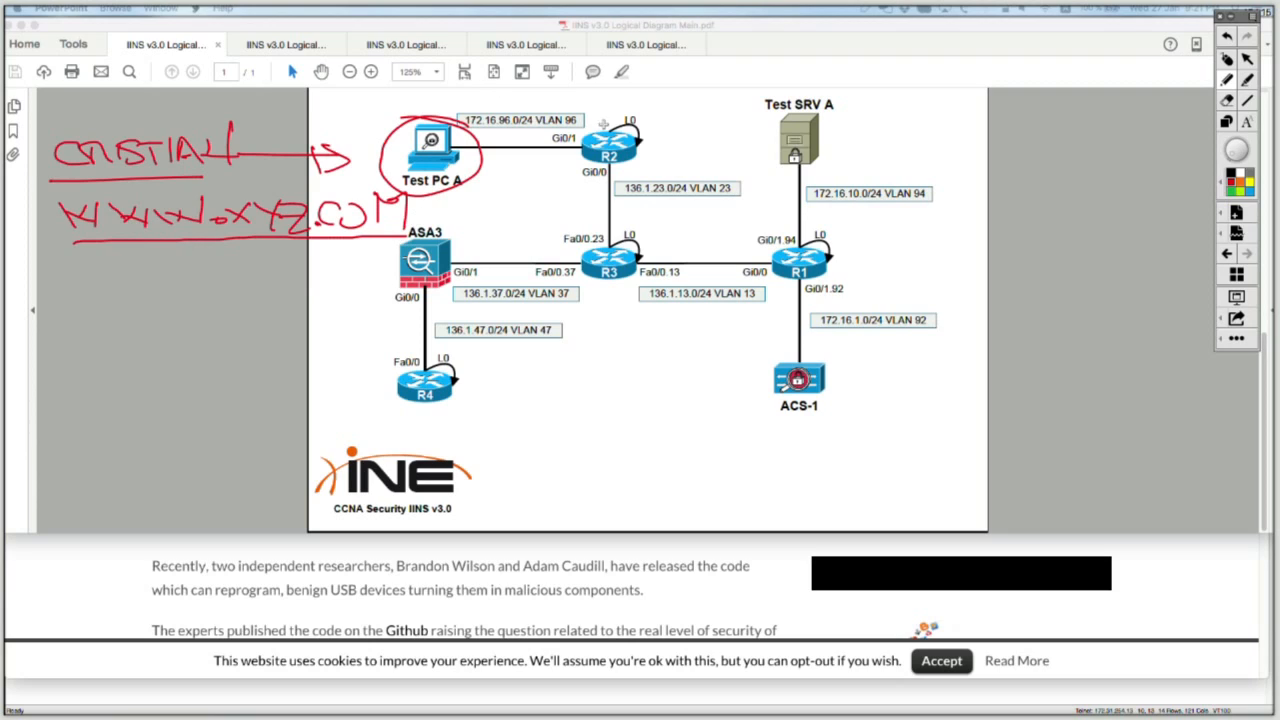
mouse_move(702, 232)
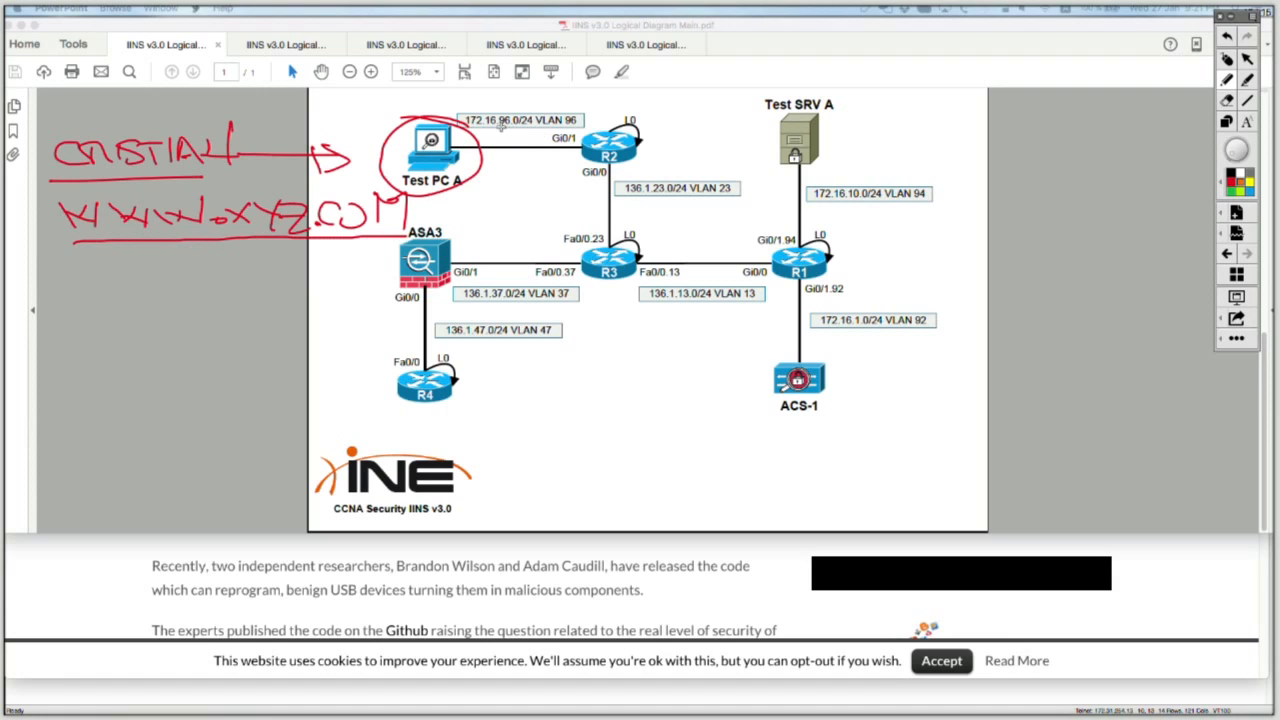
mouse_move(522, 169)
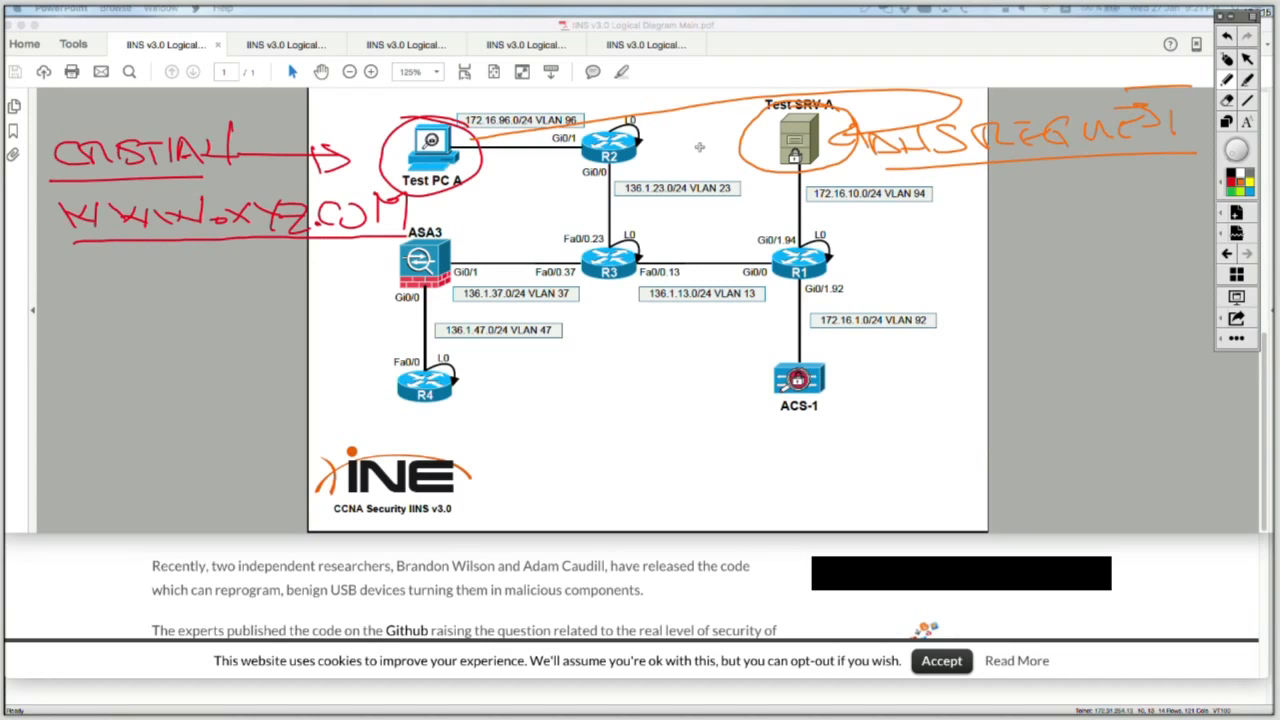
mouse_move(830, 209)
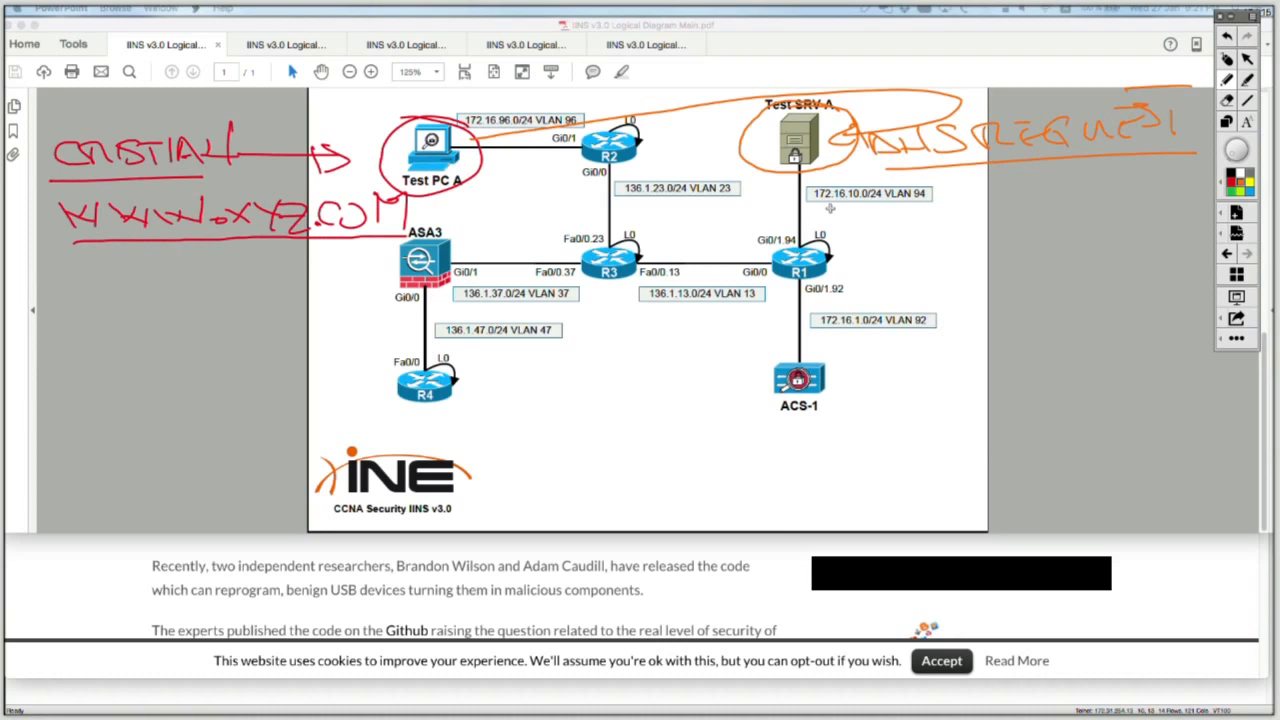
mouse_move(985, 210)
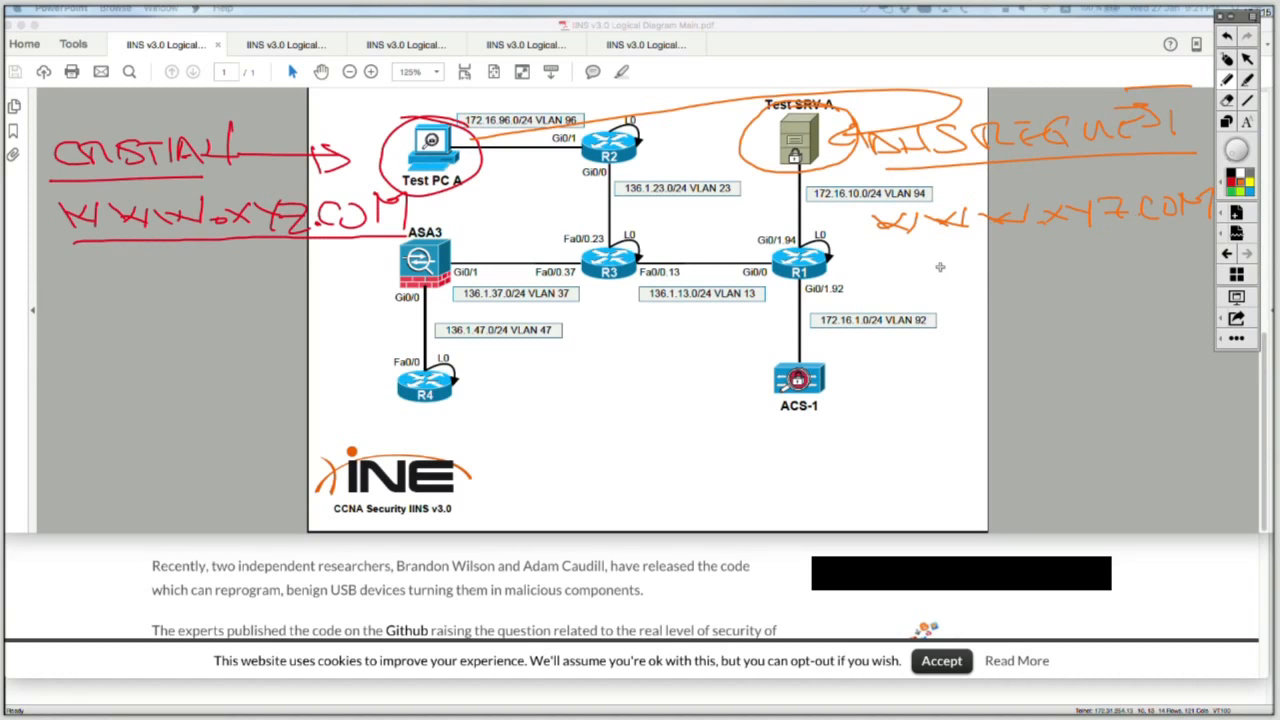
mouse_move(918, 265)
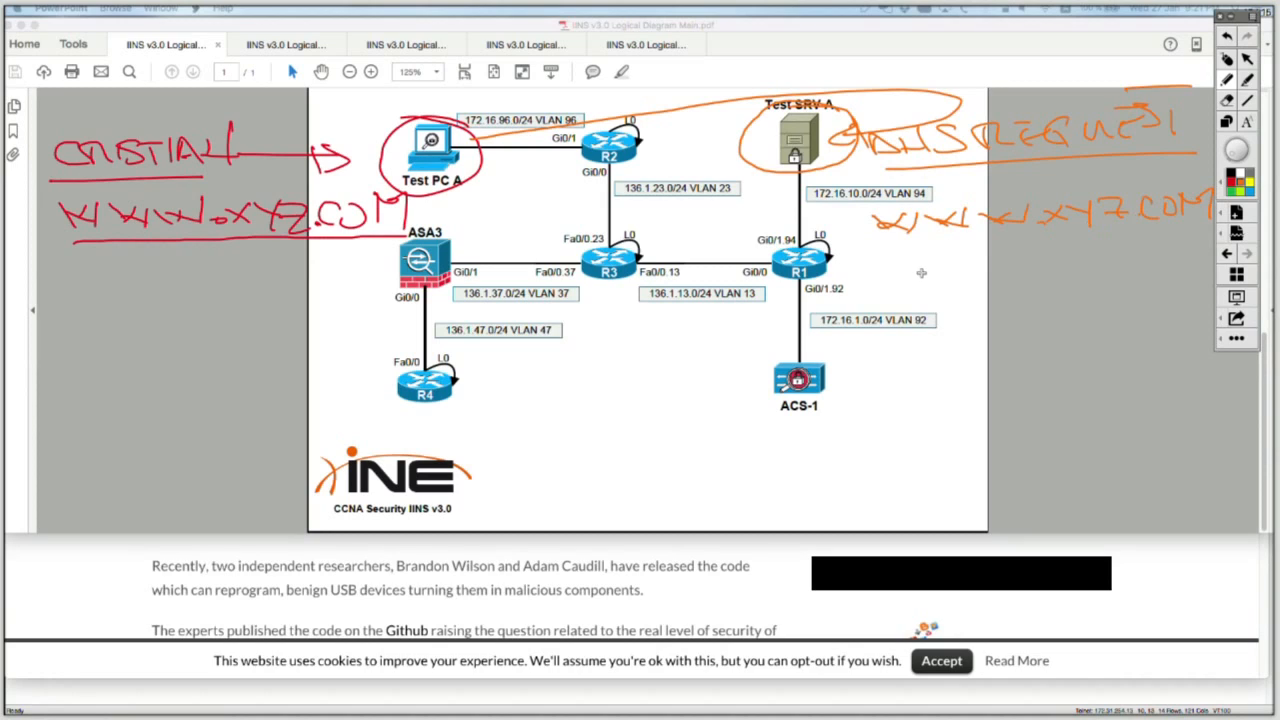
mouse_move(908, 269)
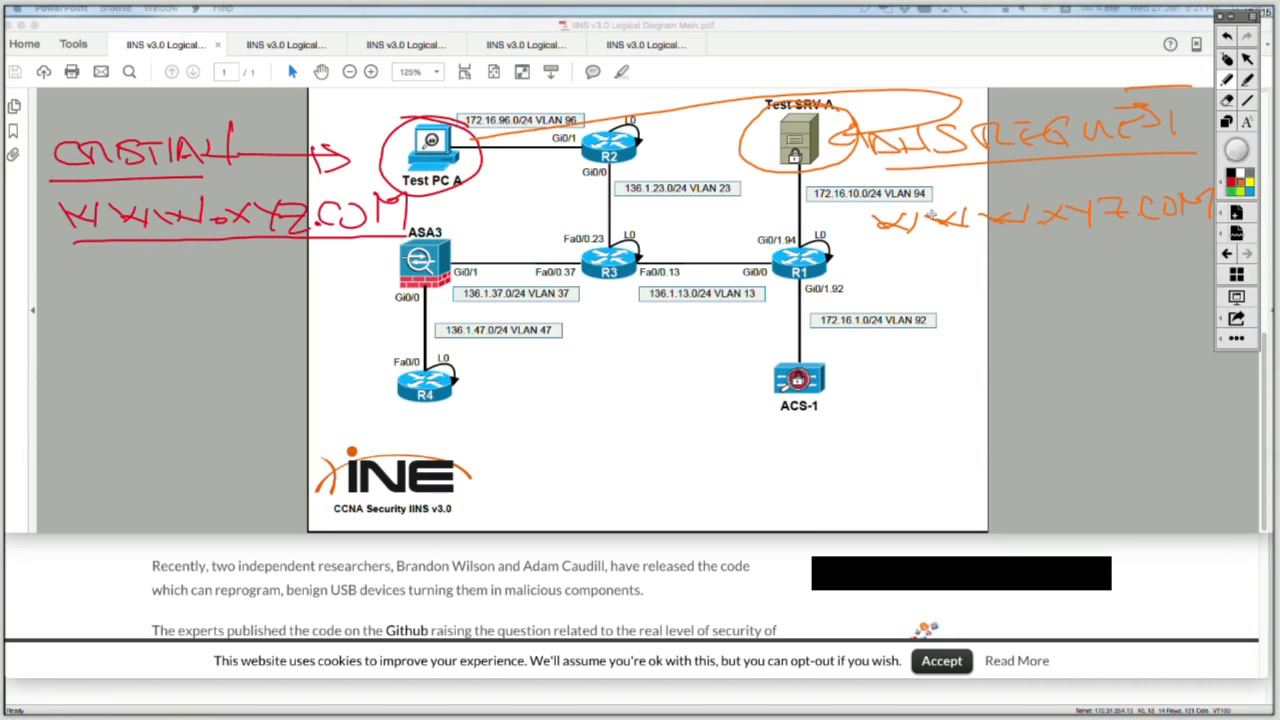
mouse_move(928, 224)
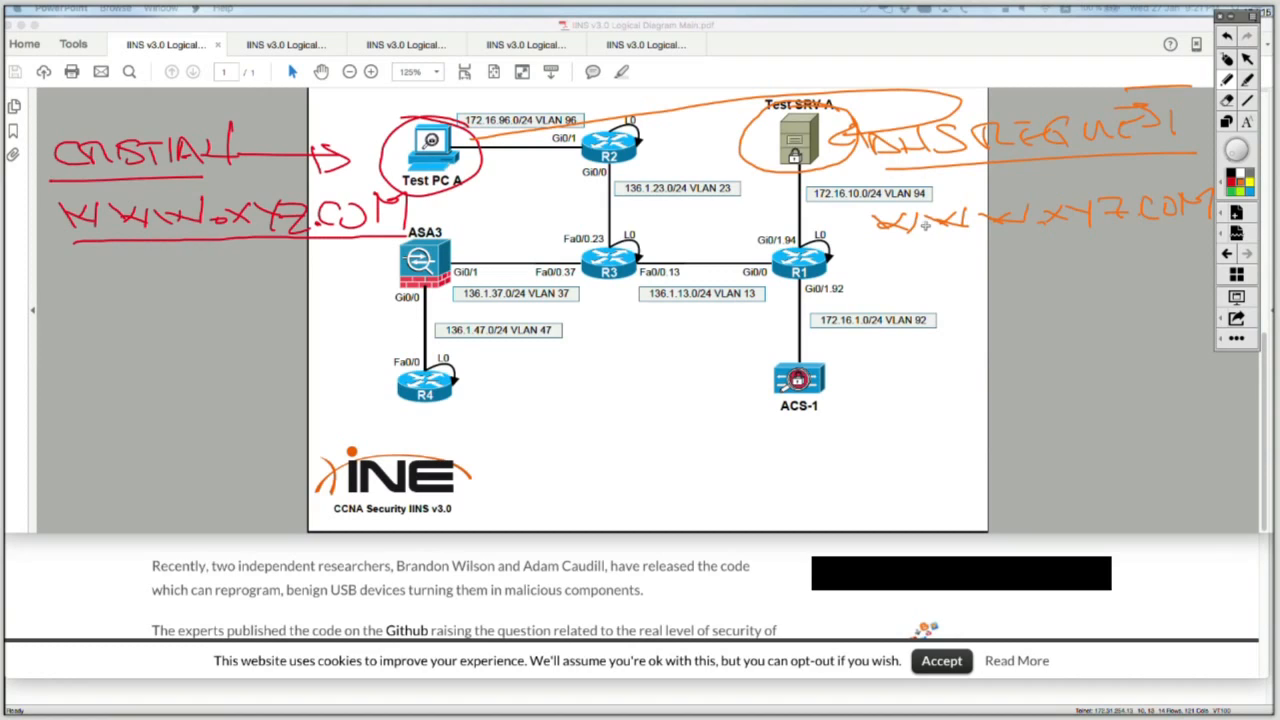
mouse_move(898, 228)
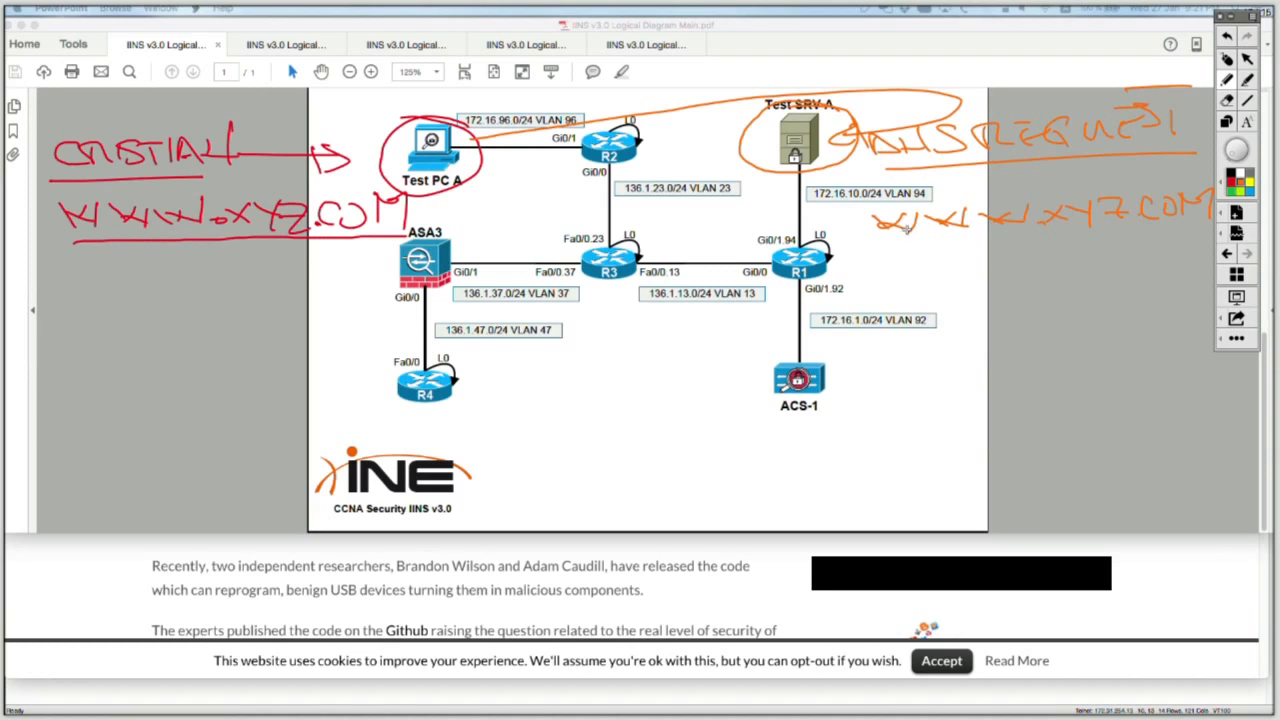
mouse_move(893, 245)
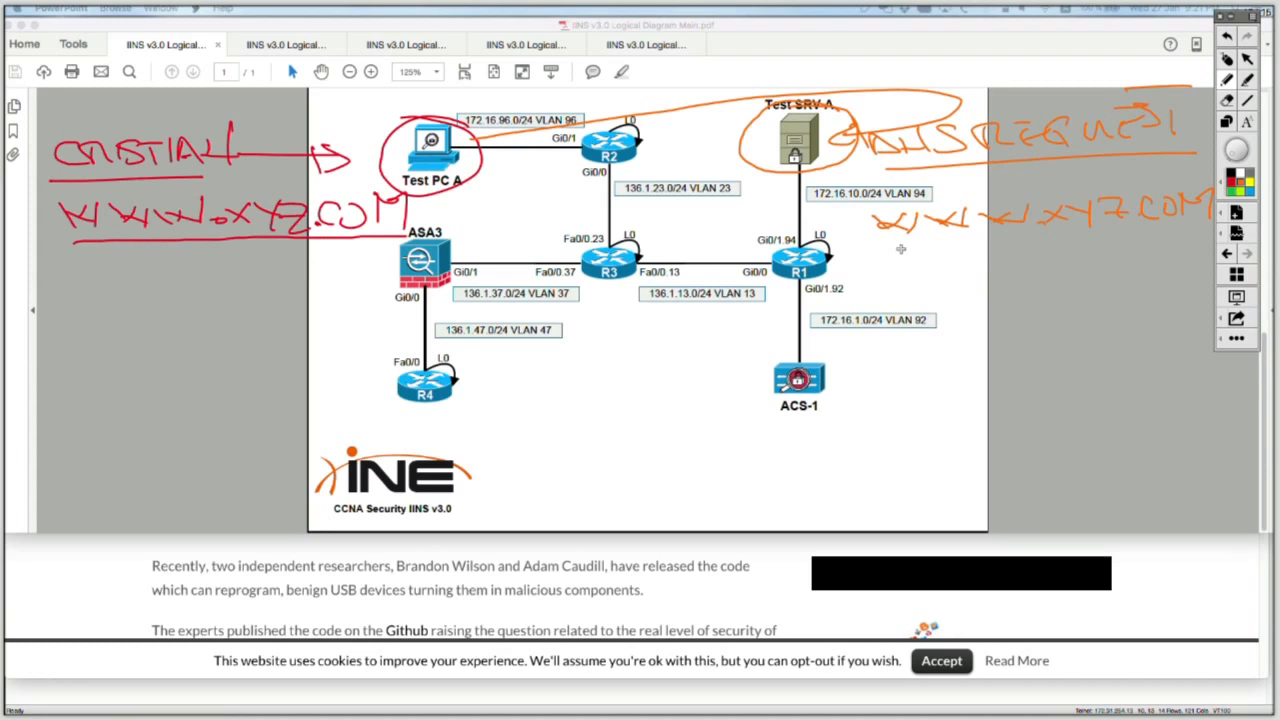
mouse_move(883, 257)
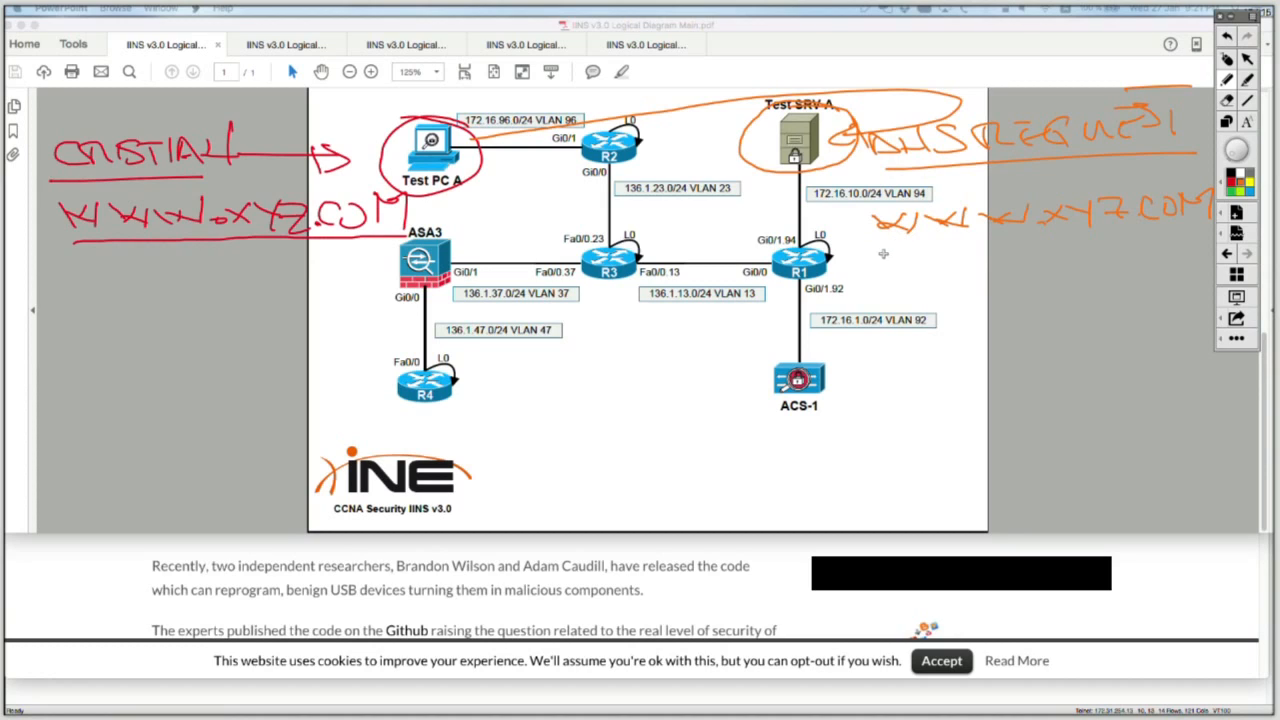
mouse_move(895, 259)
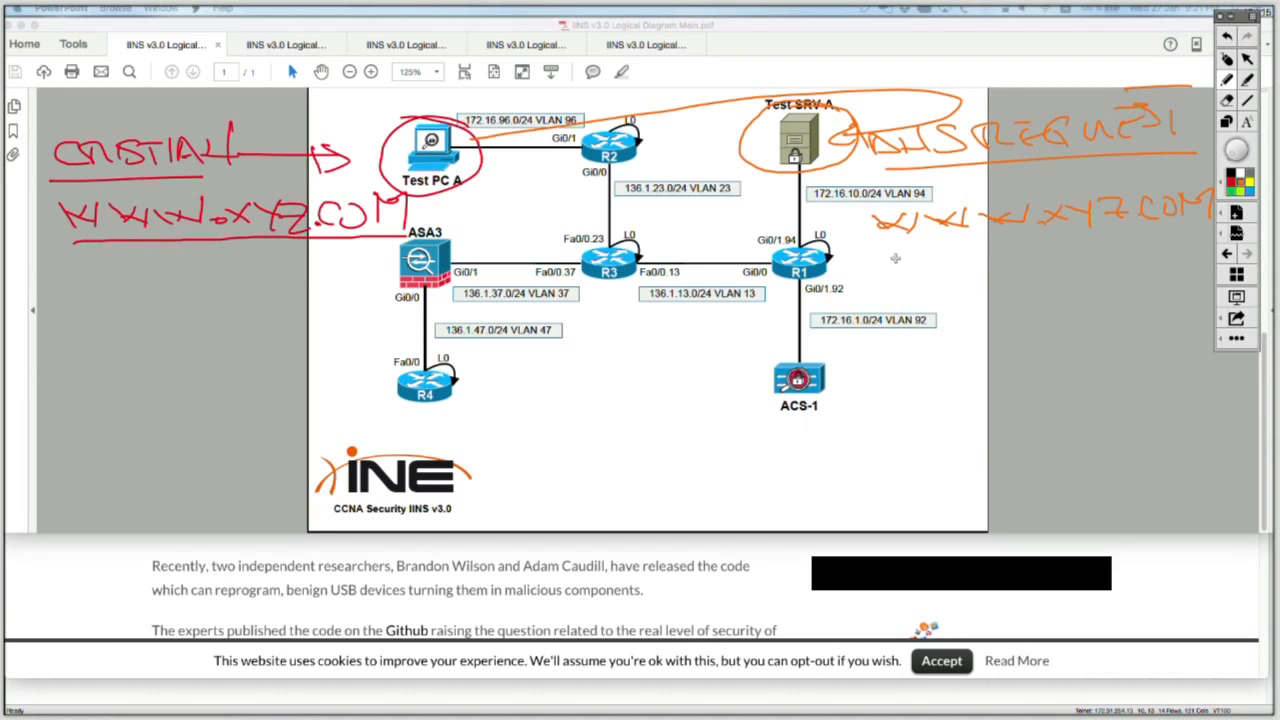
mouse_move(895, 253)
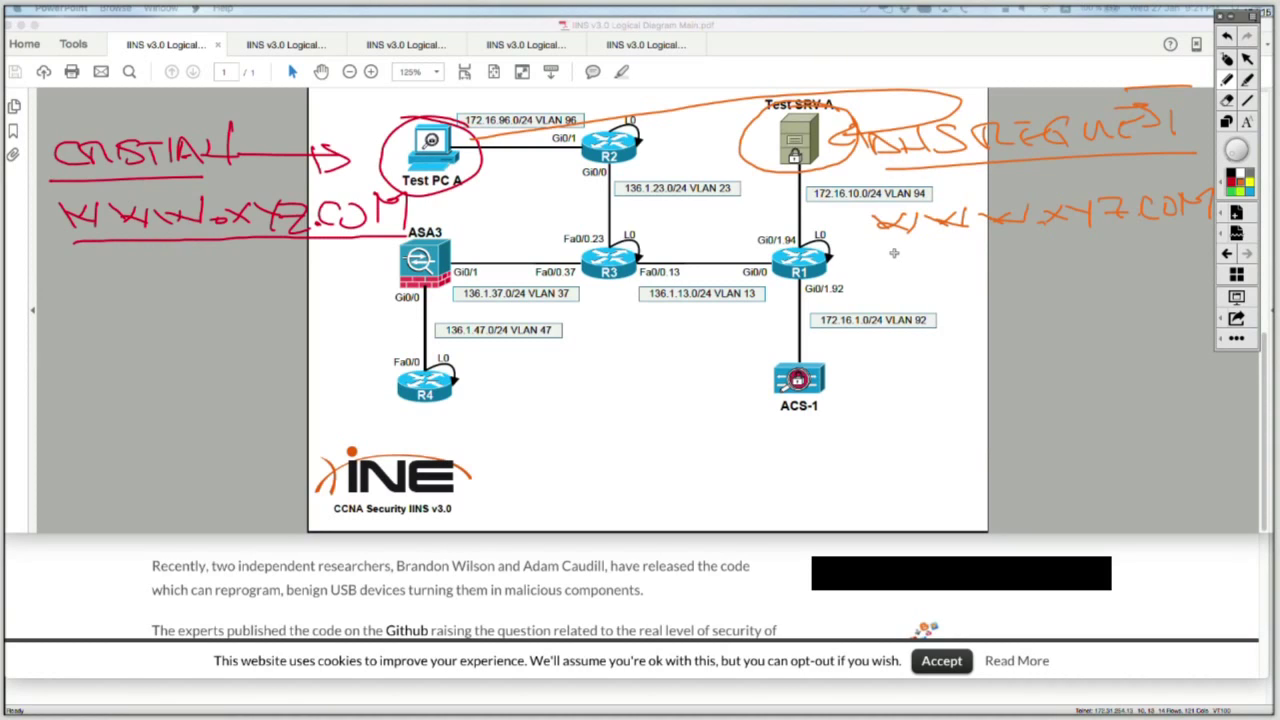
mouse_move(894, 258)
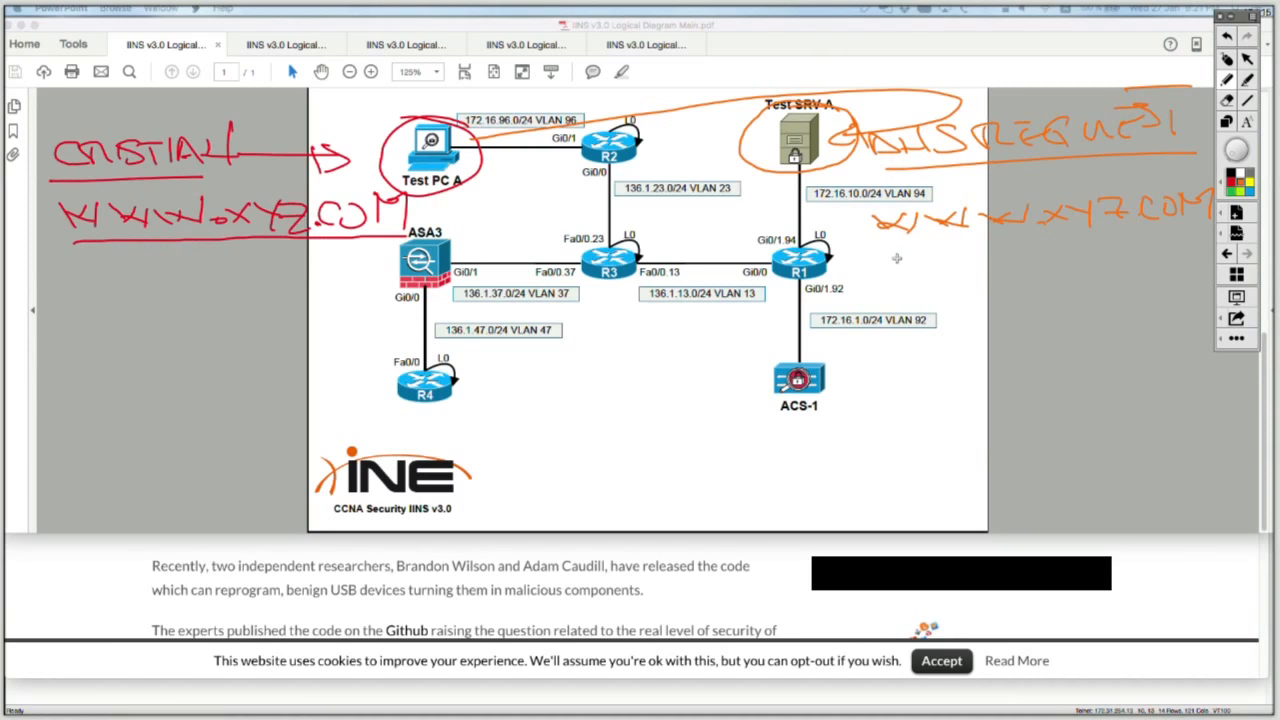
drag(885, 250, 940, 265)
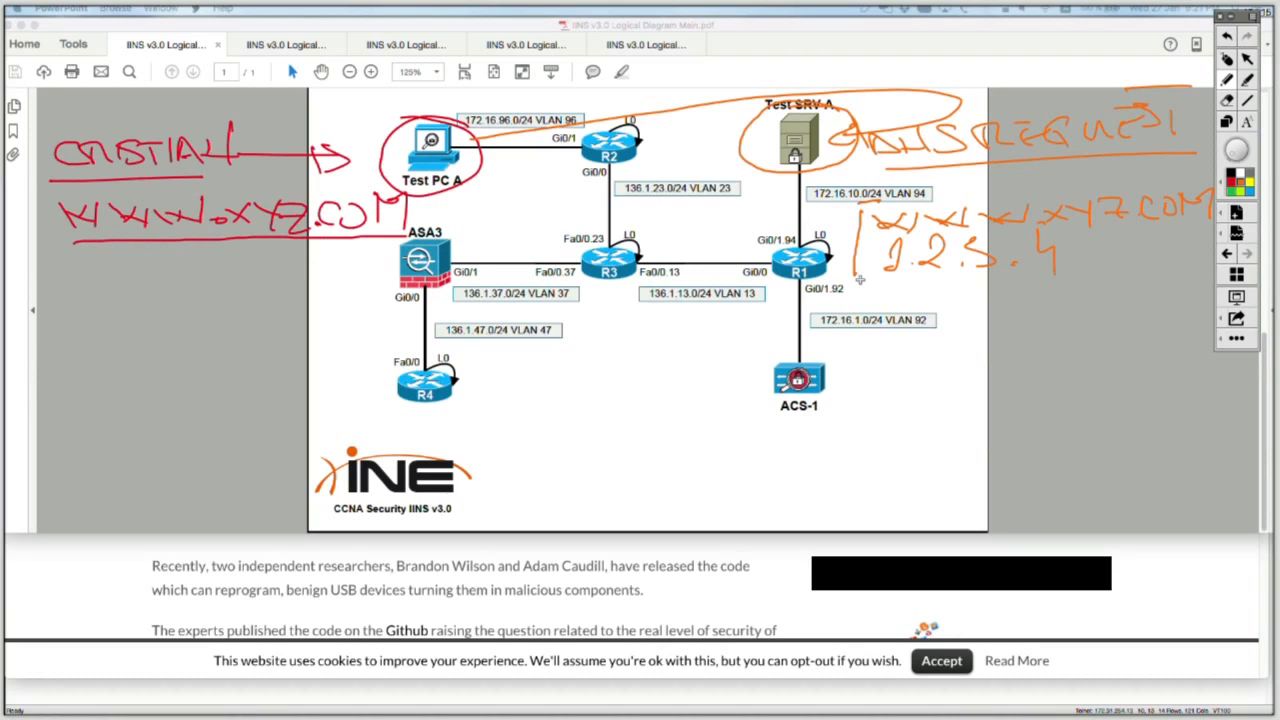
mouse_move(859, 278)
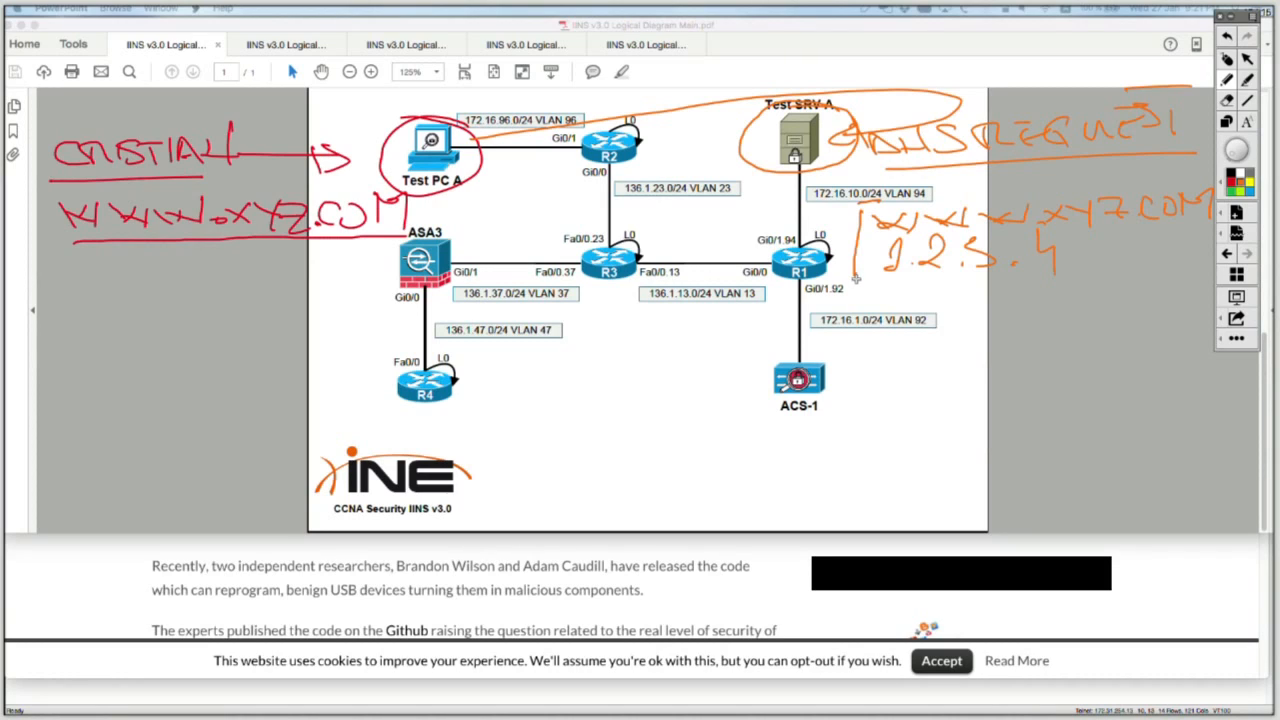
mouse_move(895, 281)
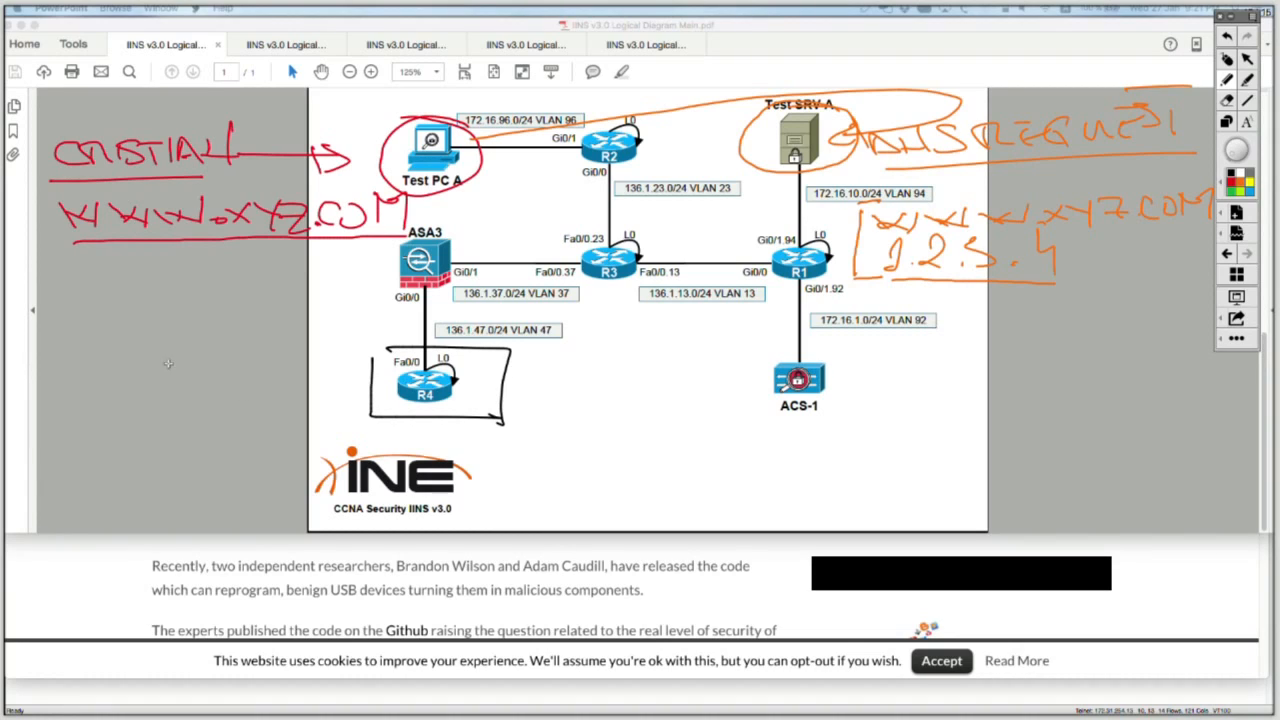
- Draw a black arrow to R4, write 'REAL BANK WEB SRV', and bracket the label
drag(240, 383, 330, 378)
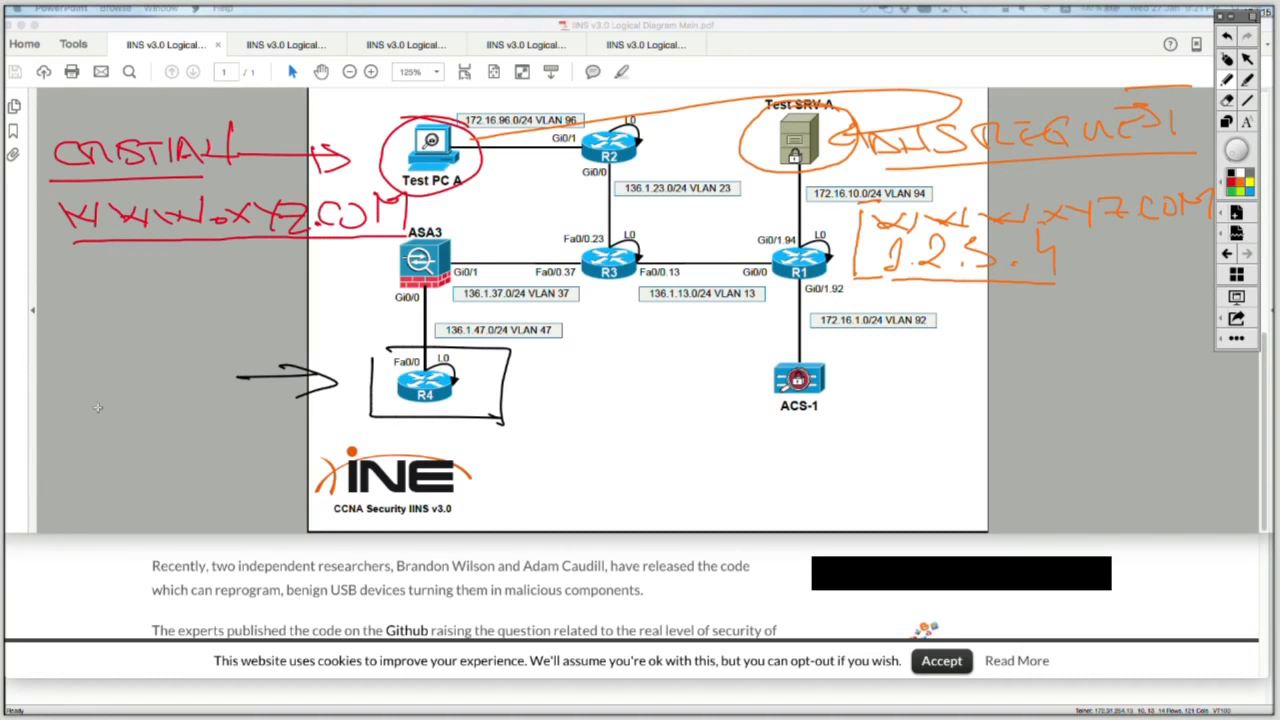
drag(90, 400, 165, 415)
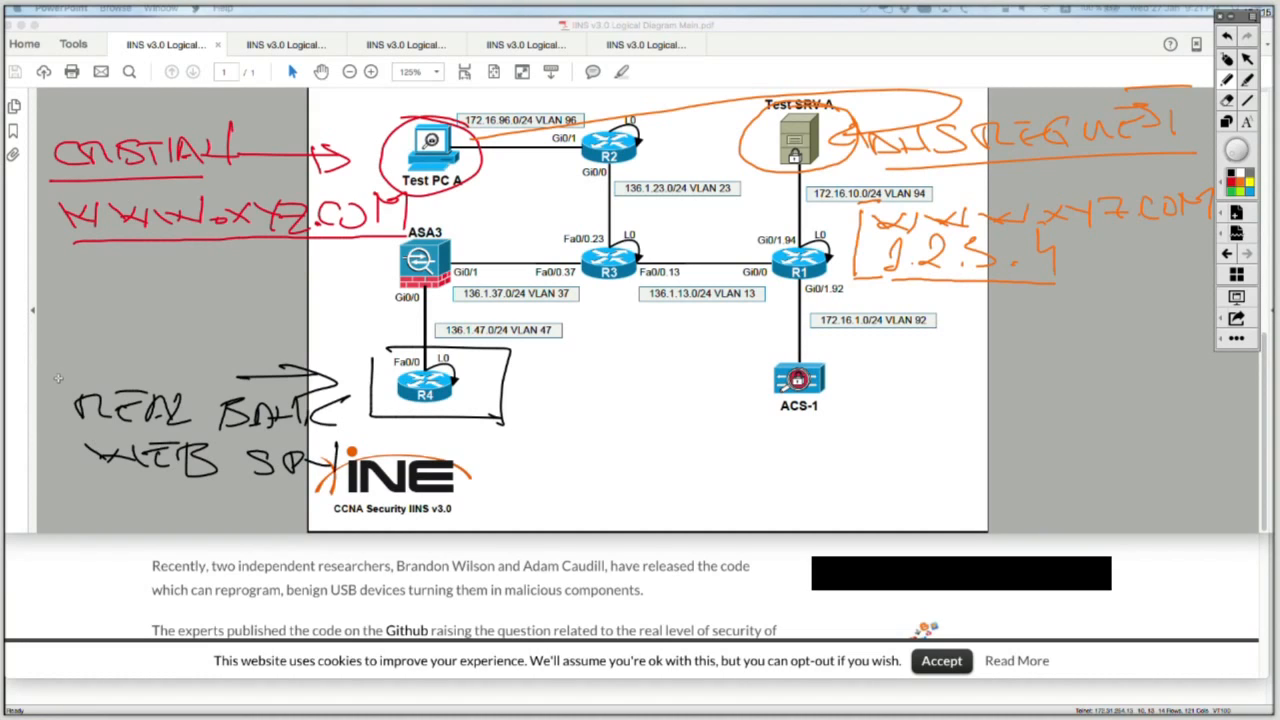
mouse_move(60, 370)
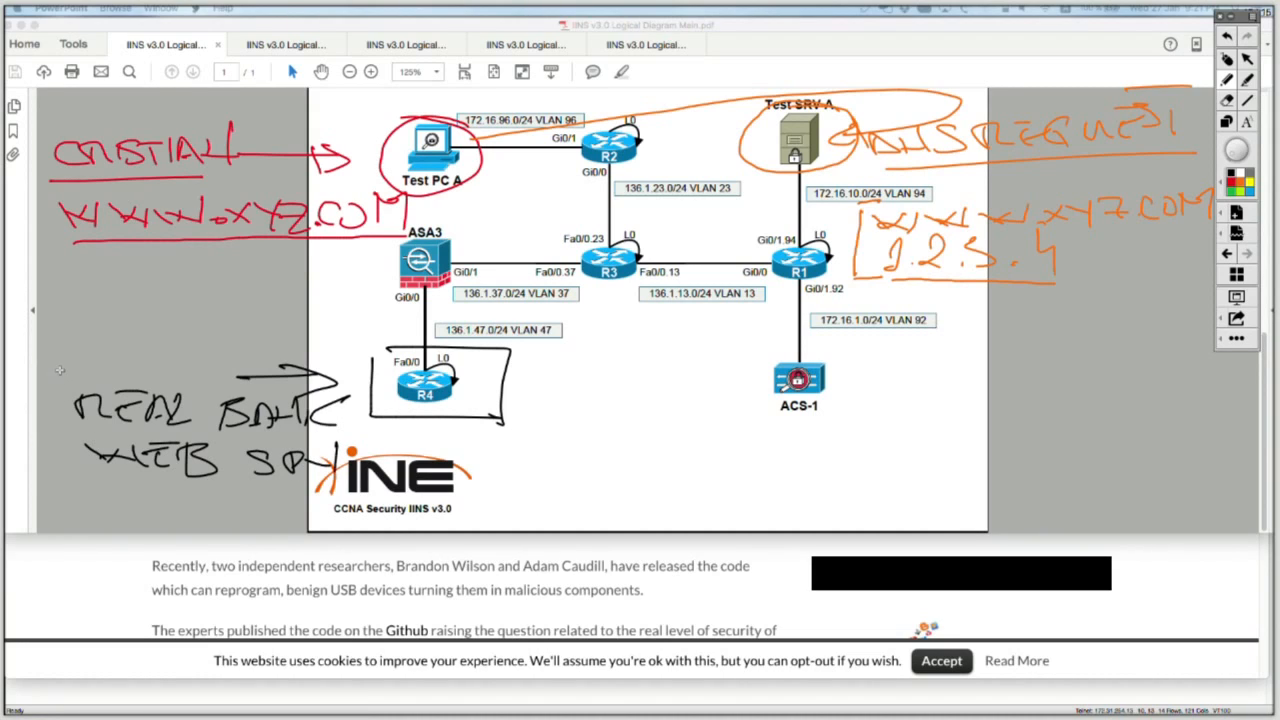
drag(52, 365, 52, 480)
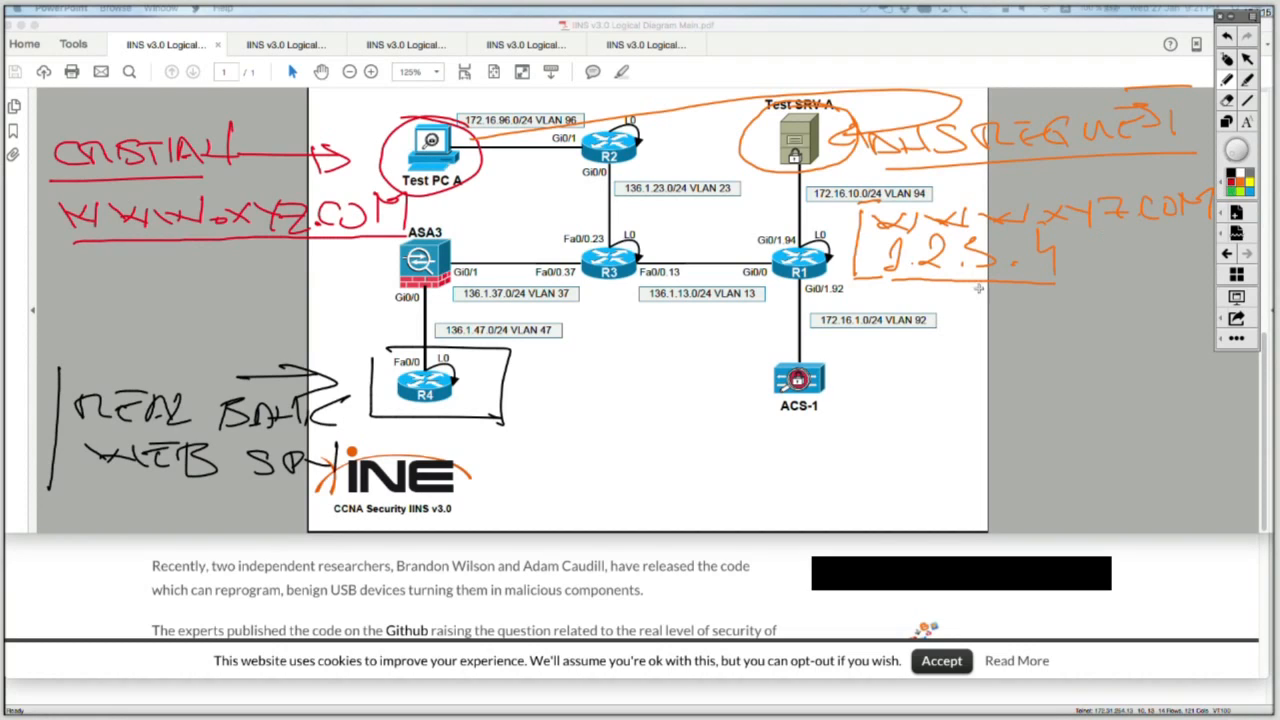
- Box ACS-1 in red and draw a red arrow from it to 1.2.3.4
drag(735, 360, 735, 385)
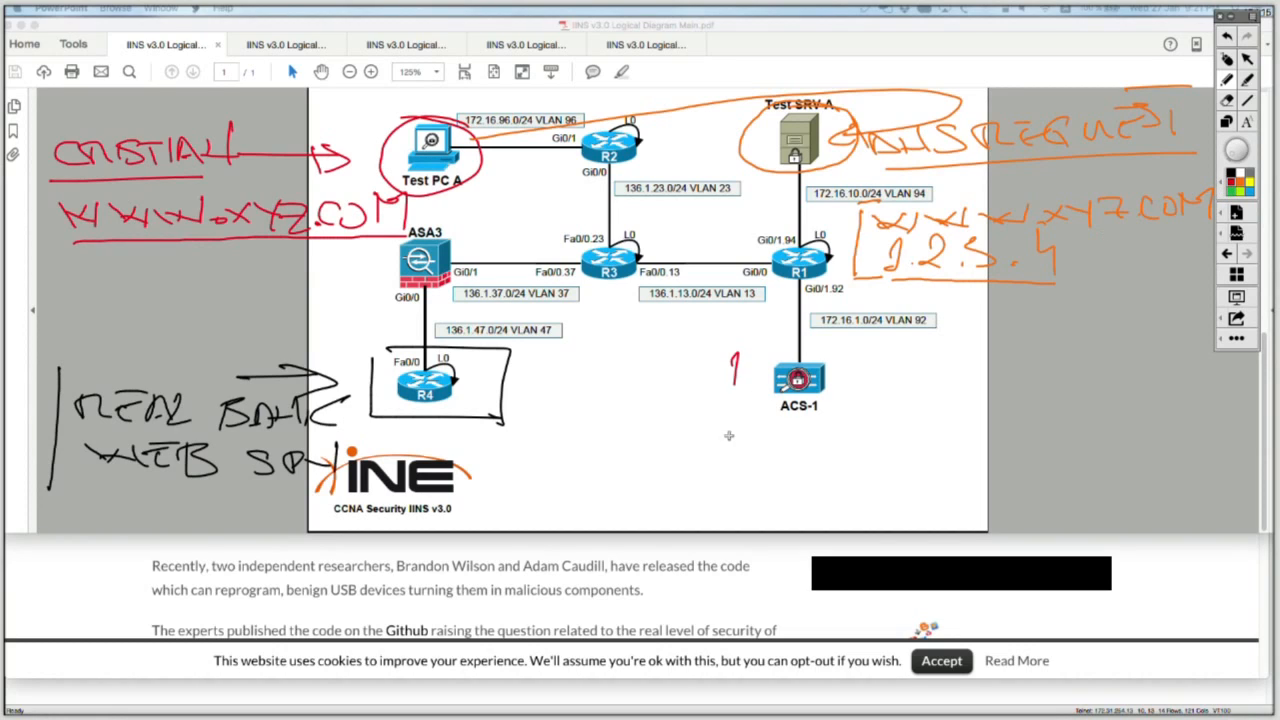
drag(730, 355, 860, 440)
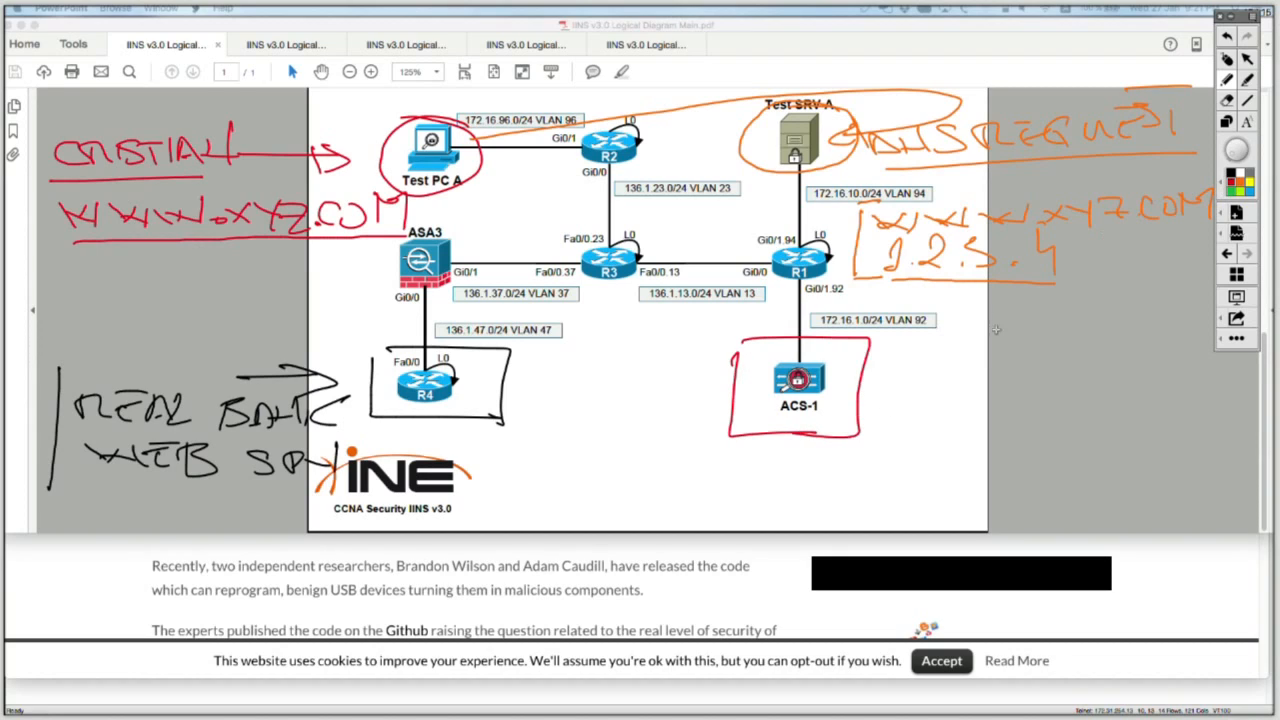
drag(880, 370, 1000, 300)
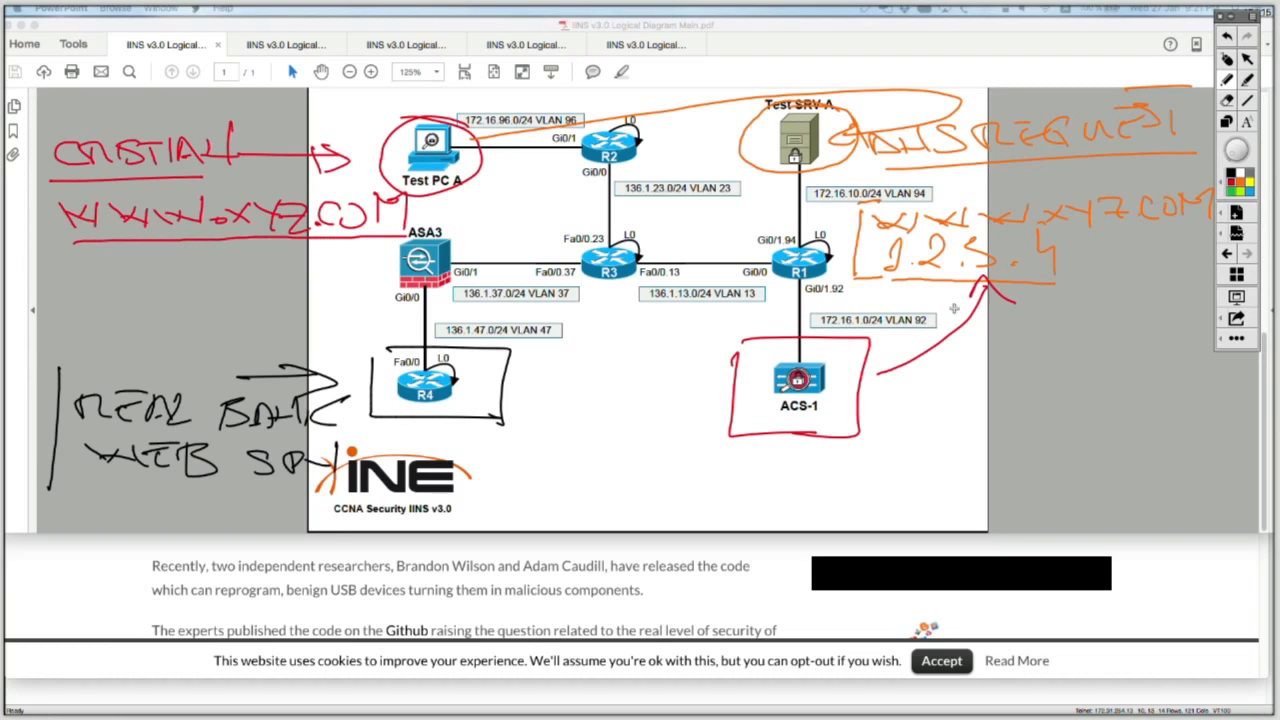
- Write and underline 'REPLICA' beside ACS-1, and draw a red path from Test PC A
drag(925, 375, 965, 390)
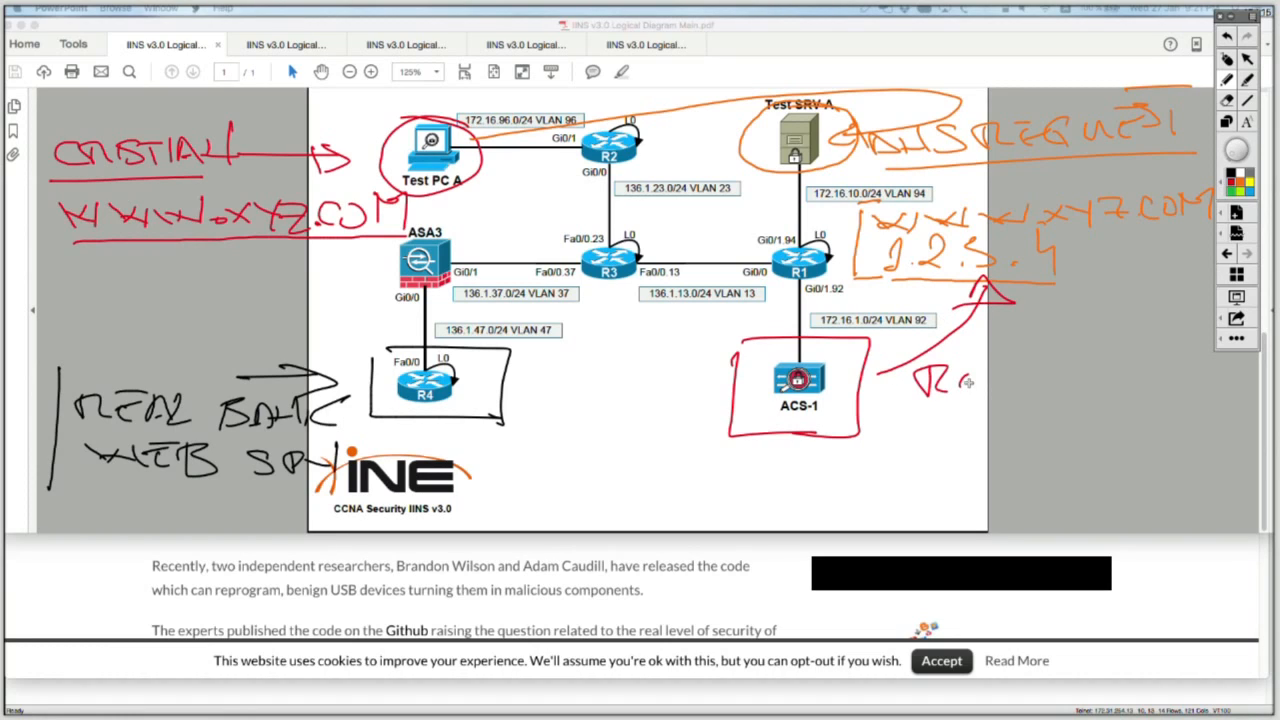
drag(960, 380, 1100, 380)
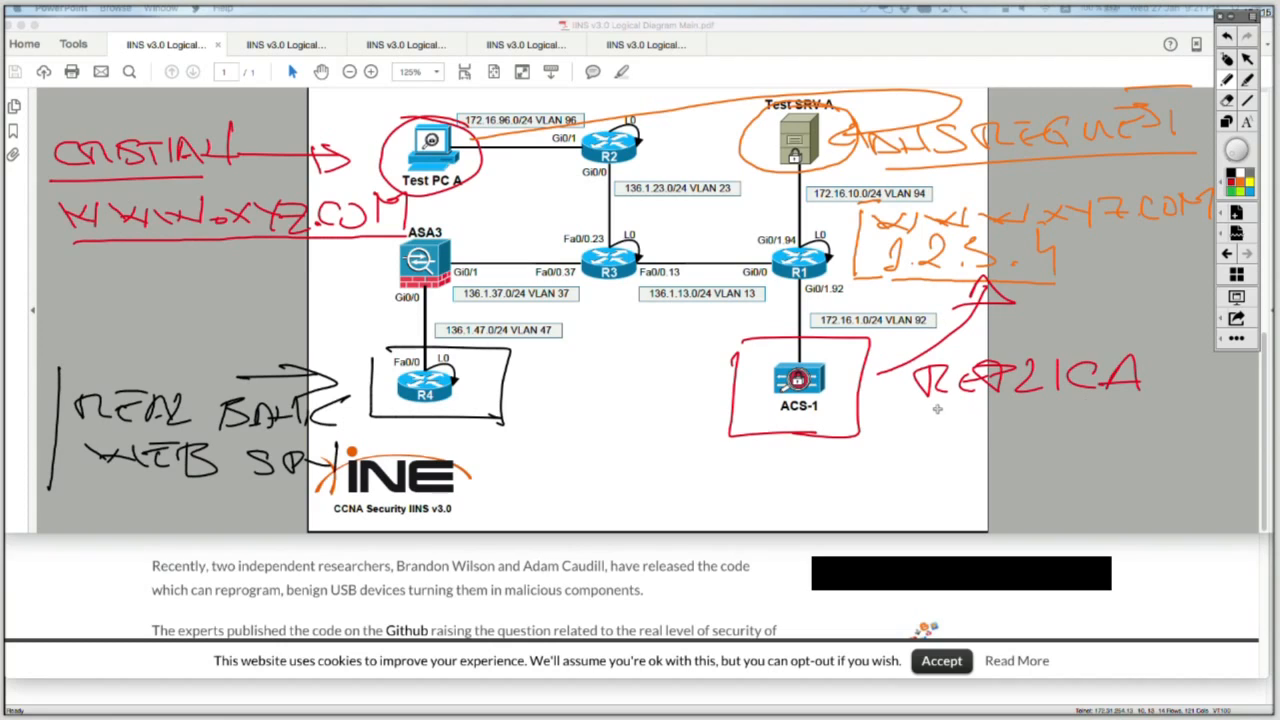
drag(915, 405, 1150, 405)
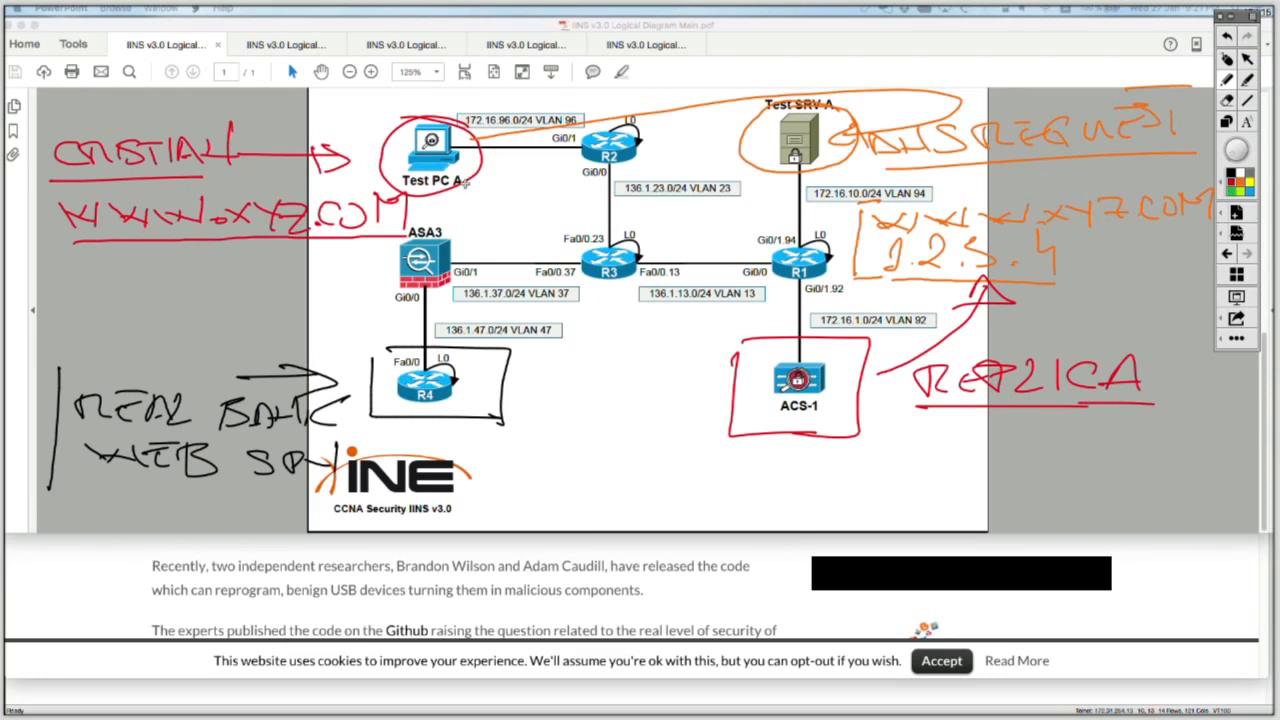
drag(450, 190, 660, 378)
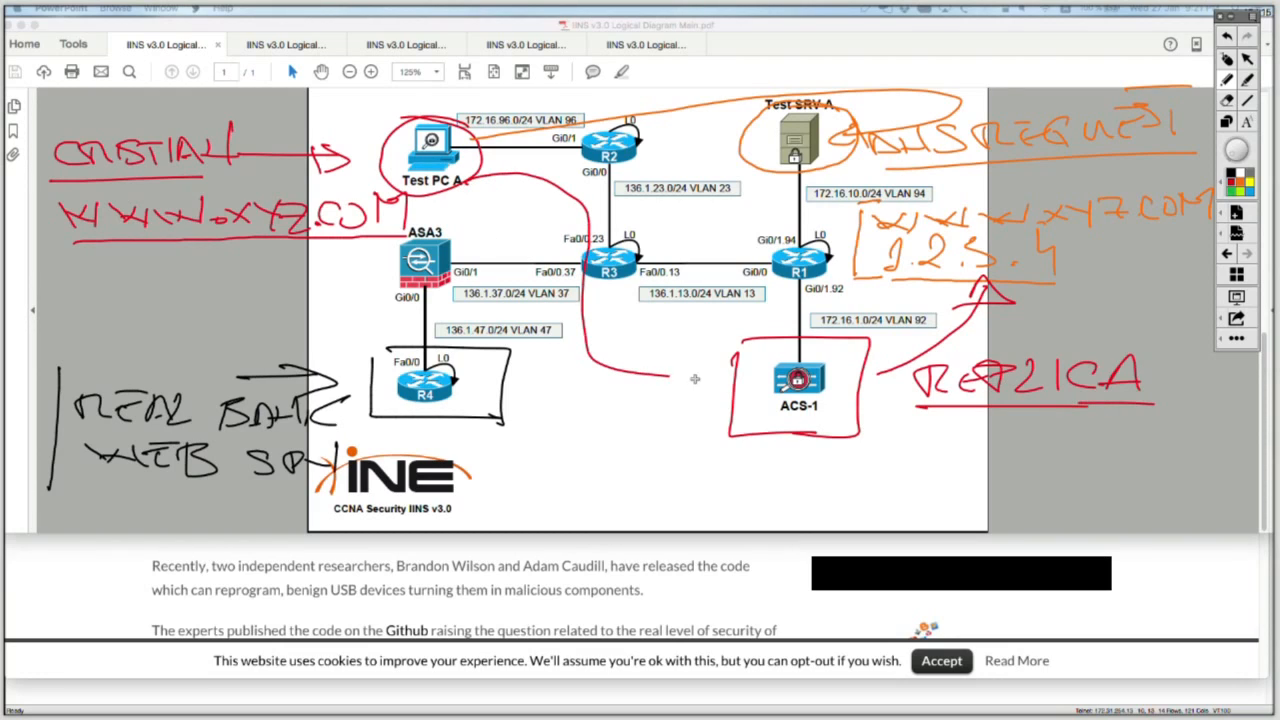
mouse_move(717, 367)
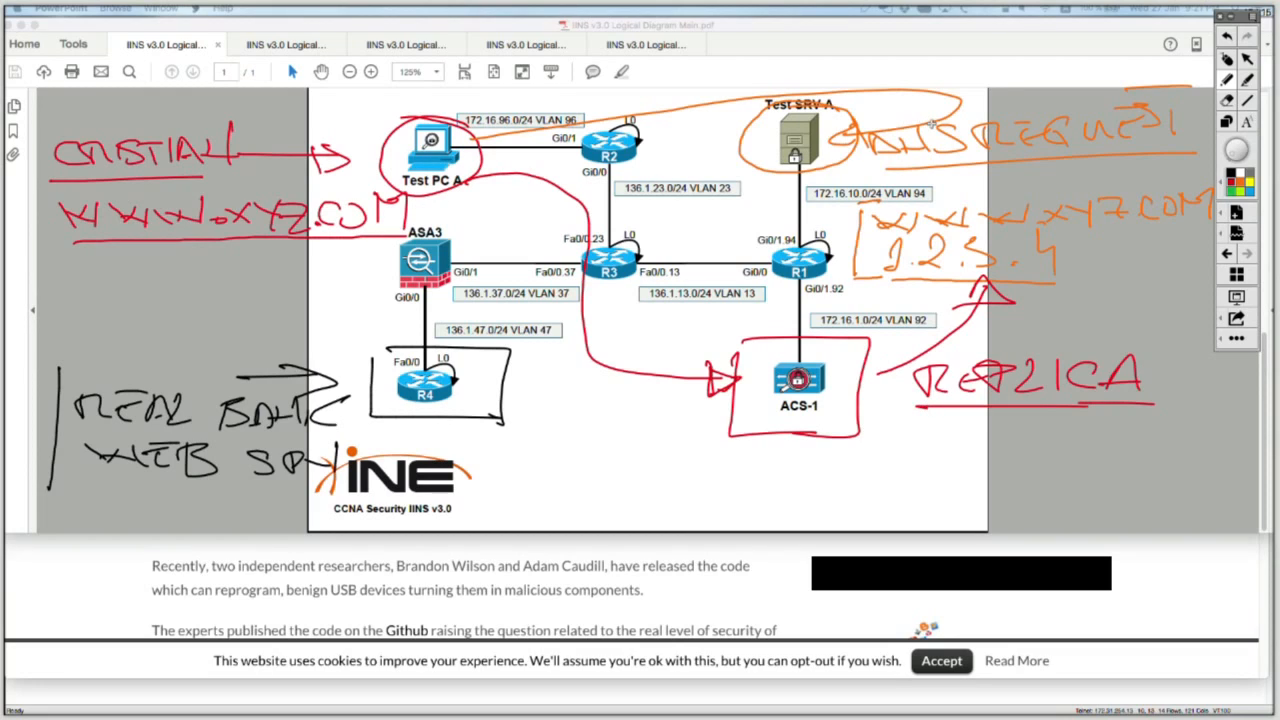
mouse_move(1175, 65)
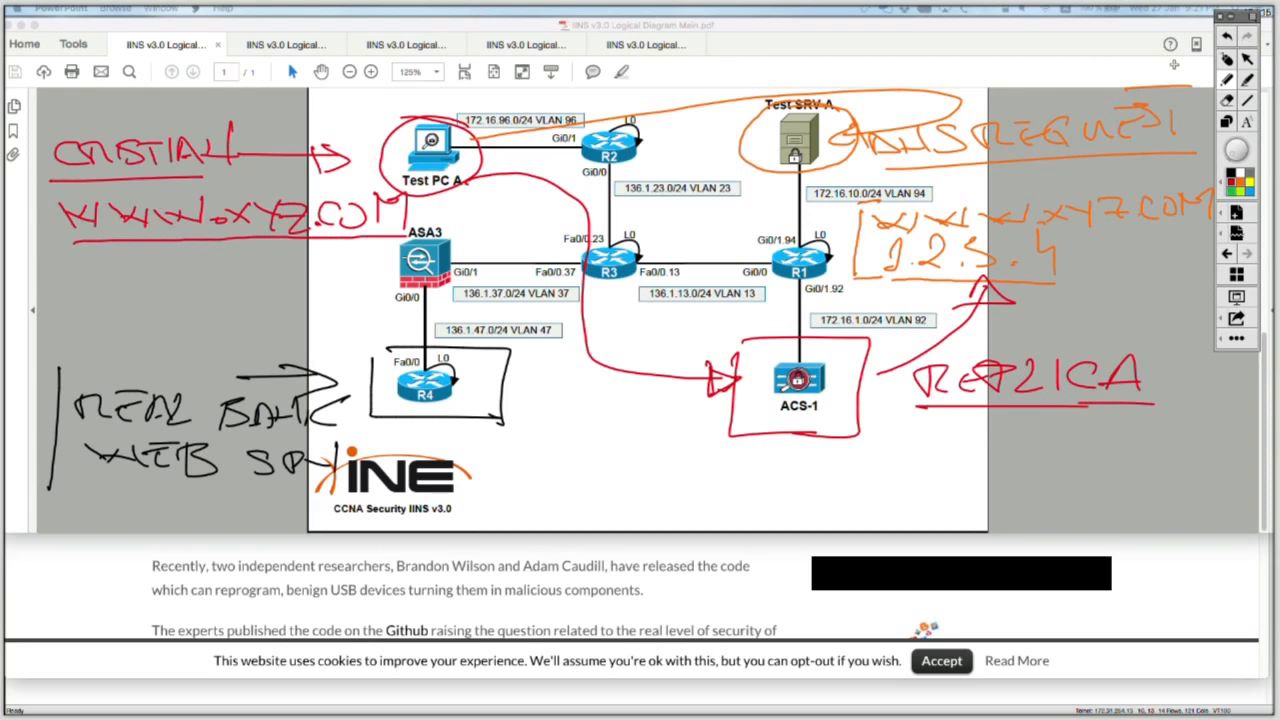